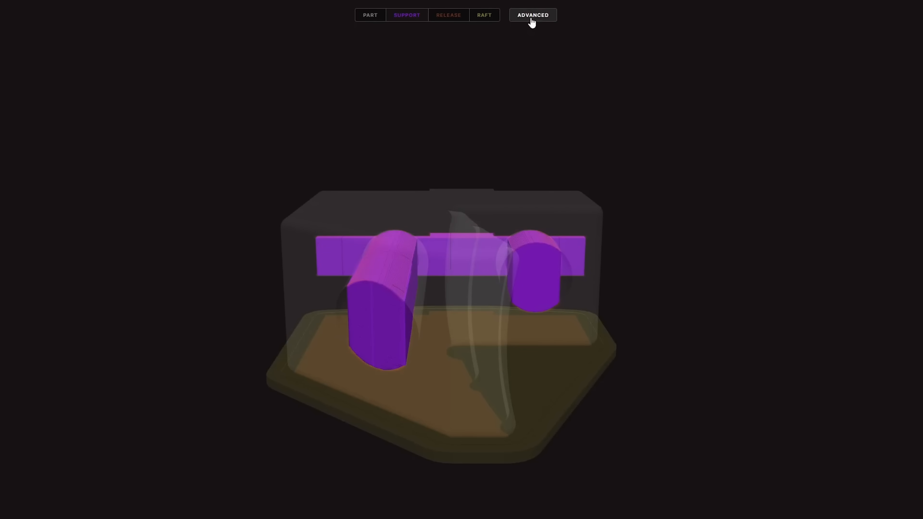
# - Render the jaw as a solid part and orbit it to inspect the purple support band from both sides
pyautogui.click(533, 15)
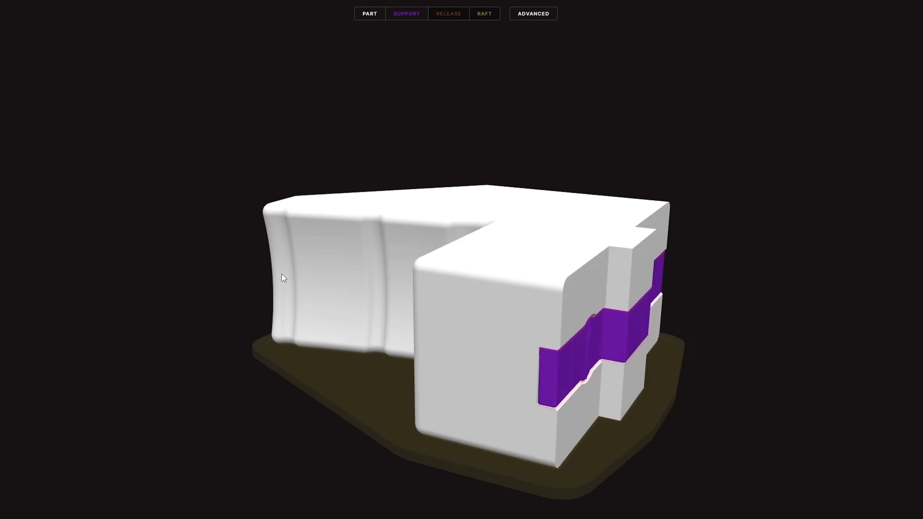
pyautogui.moveTo(283, 278); pyautogui.dragTo(698, 271)
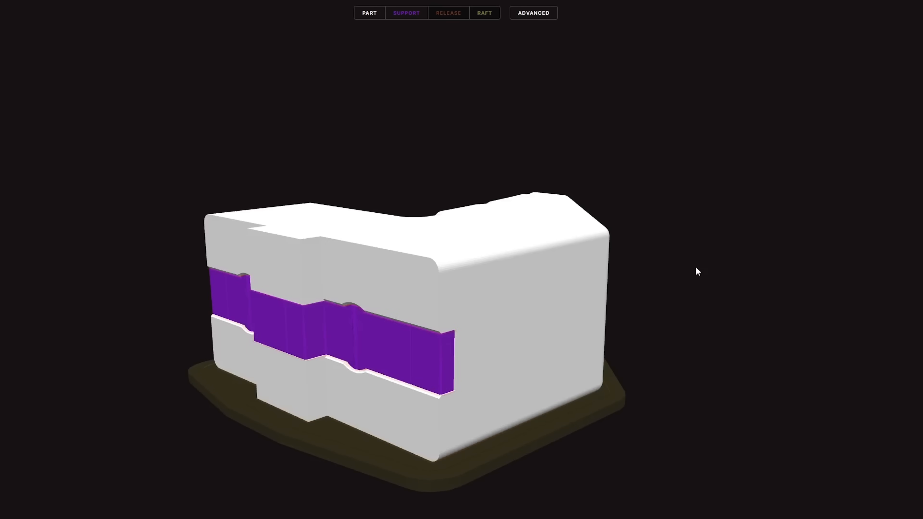
pyautogui.moveTo(697, 271); pyautogui.dragTo(396, 281)
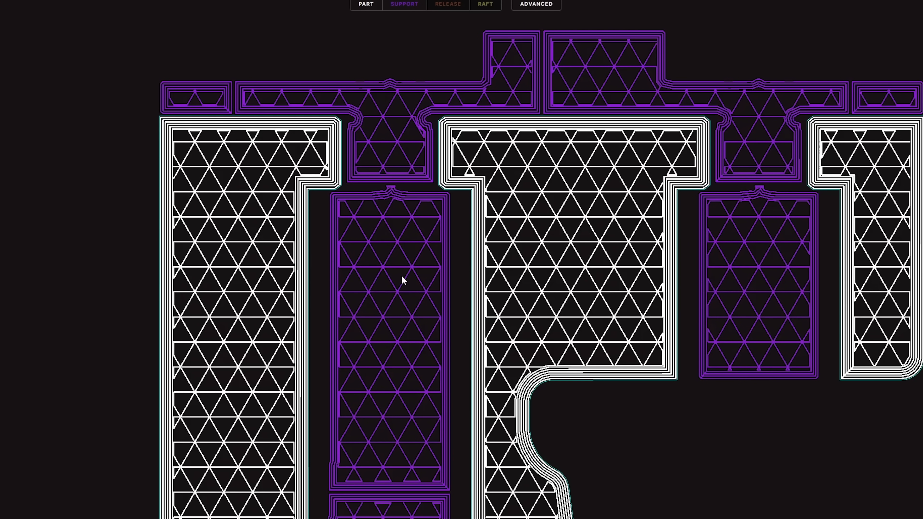
# - Pan across the sliced layer to examine the triangular infill and support paths
pyautogui.moveTo(403, 281); pyautogui.dragTo(696, 188)
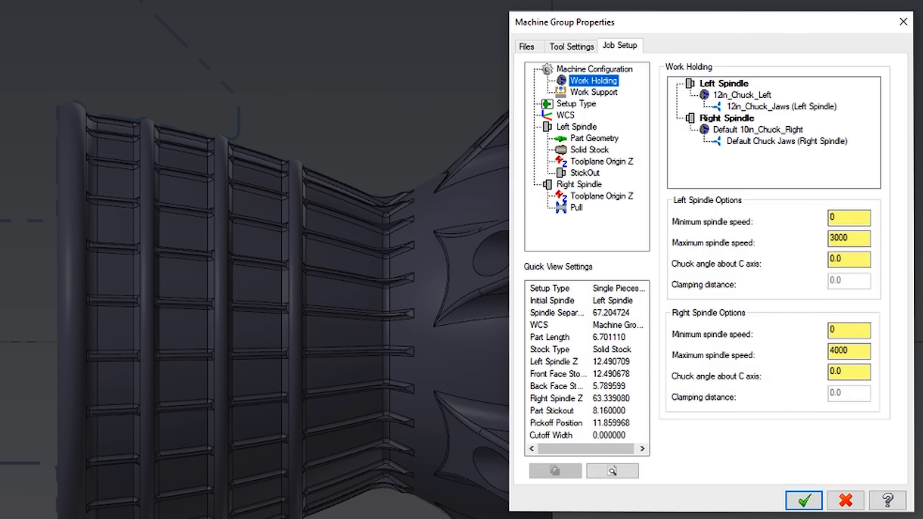
pyautogui.moveTo(686, 311)
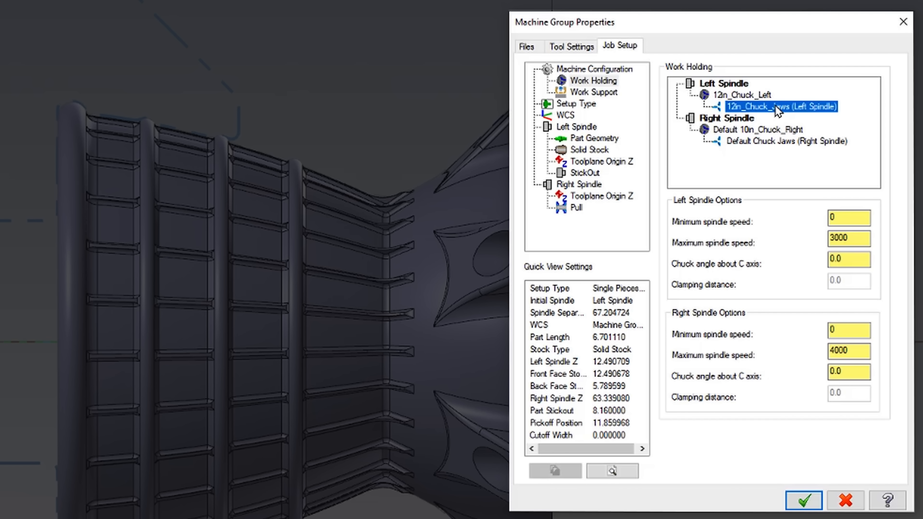
# - Open the 12in_Chuck_Jaws (Left Spindle) component from the Work Holding job setup
pyautogui.doubleClick(773, 107)
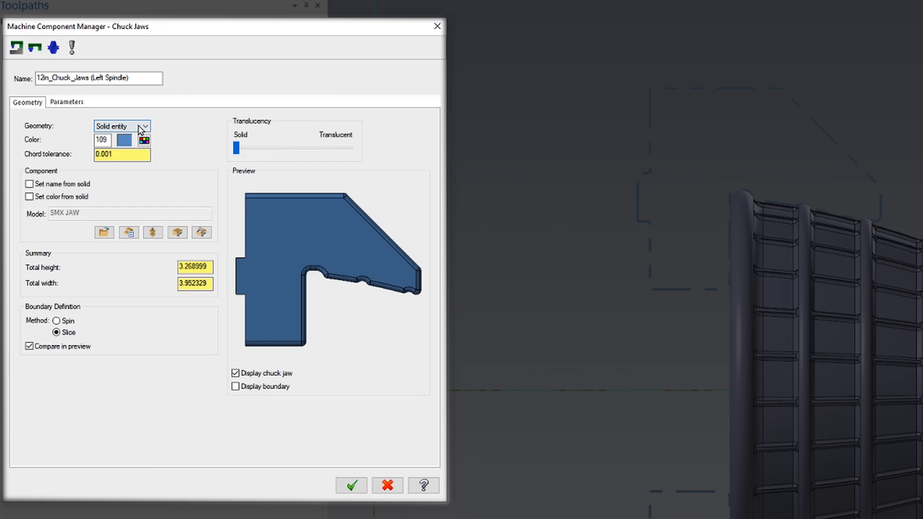
# - Switch the left chuck jaw geometry from Solid entity to Parametric three-step jaws
pyautogui.click(145, 126)
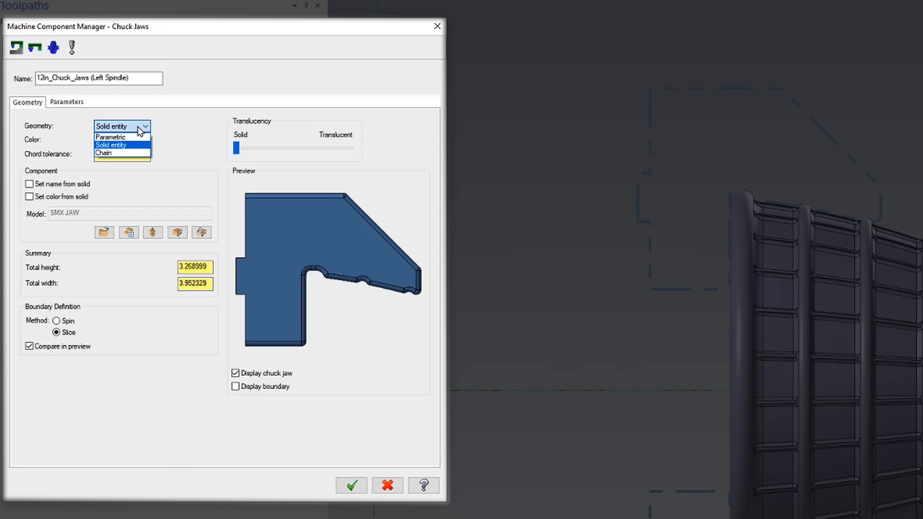
pyautogui.click(111, 137)
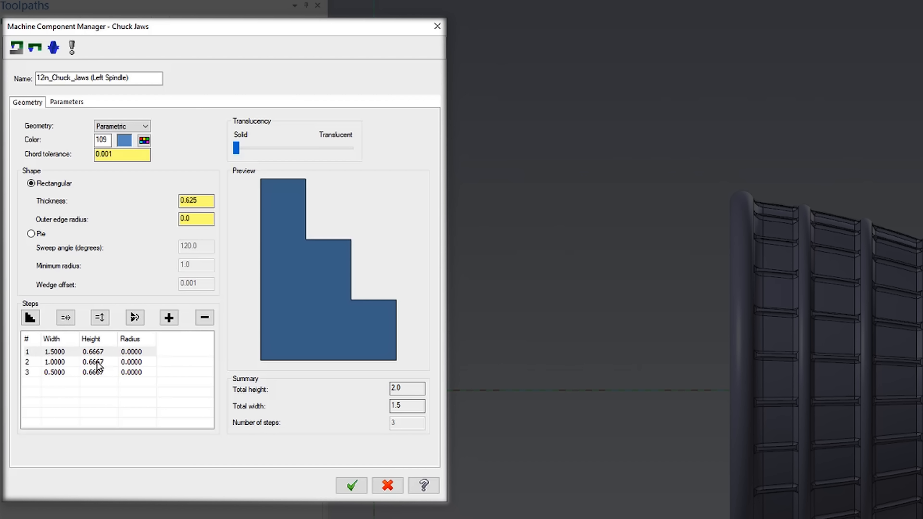
pyautogui.moveTo(315, 186)
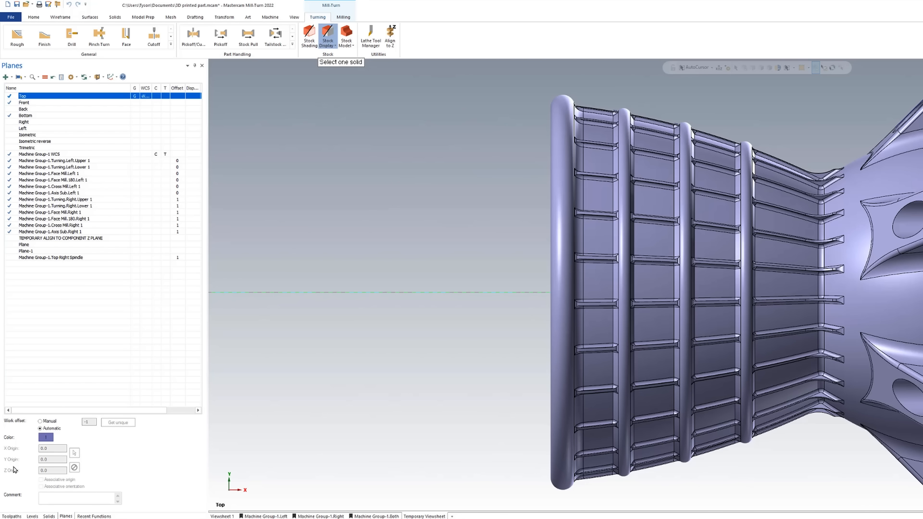
# - Show the drawing levels and toggle the visibility of the SMX JAW level
pyautogui.click(32, 515)
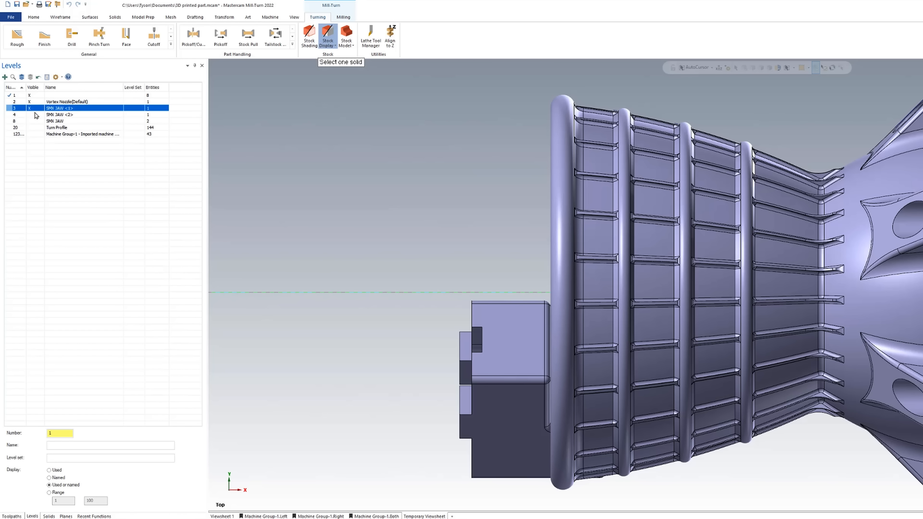
pyautogui.click(60, 114)
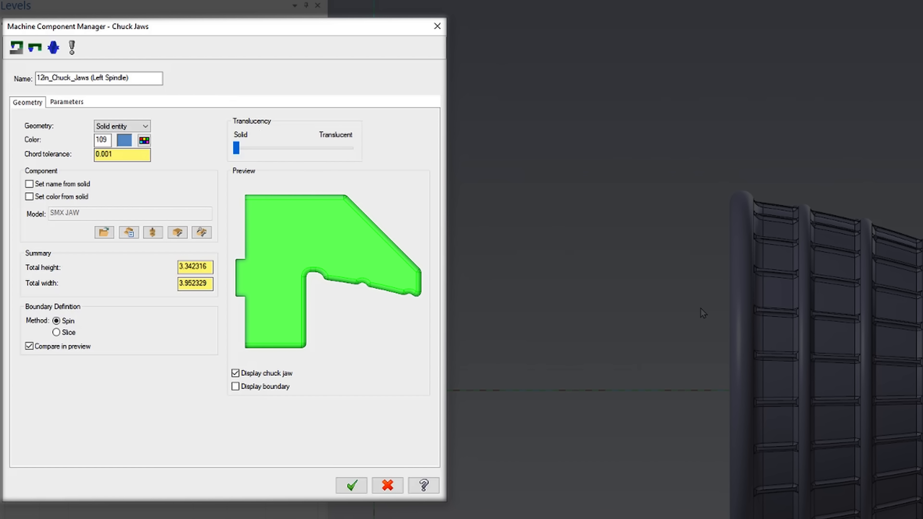
pyautogui.moveTo(569, 252)
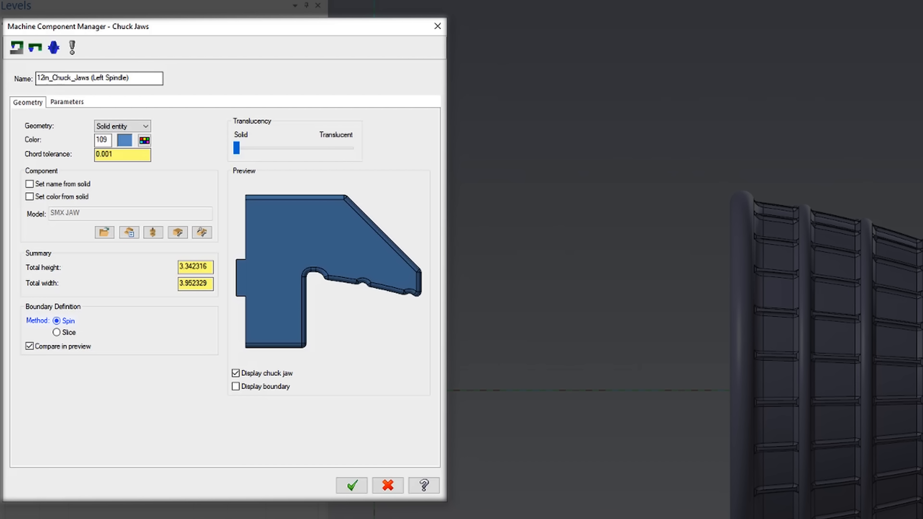
# - Keep the jaws clamping on the outside diameter from stock and confirm the chuck jaw settings
pyautogui.click(67, 102)
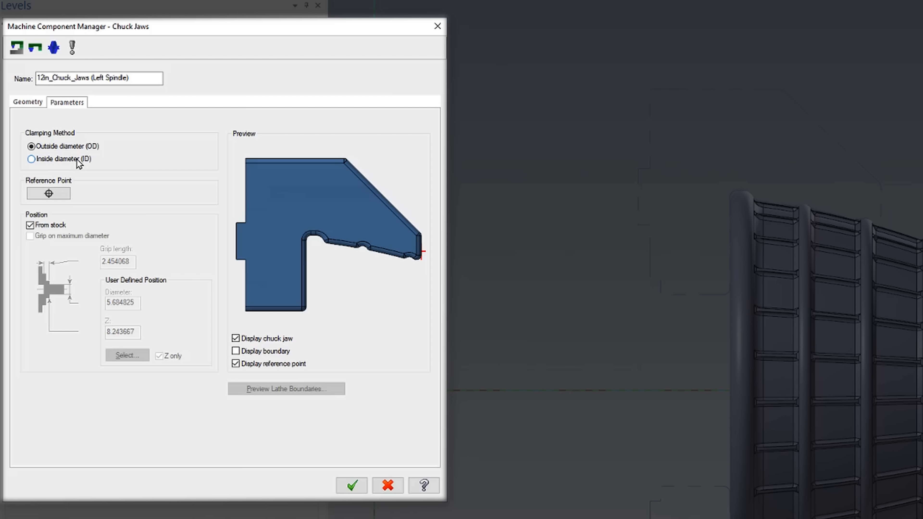
pyautogui.moveTo(366, 230)
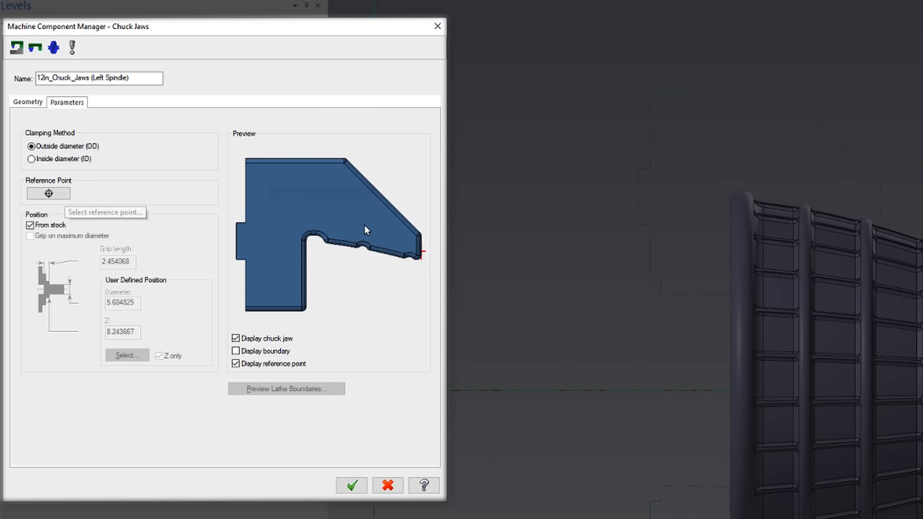
pyautogui.moveTo(316, 245)
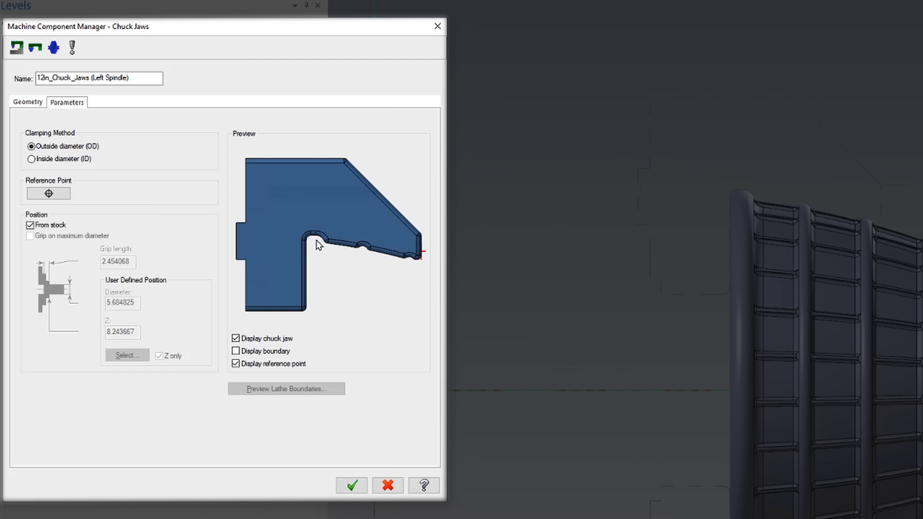
pyautogui.click(352, 486)
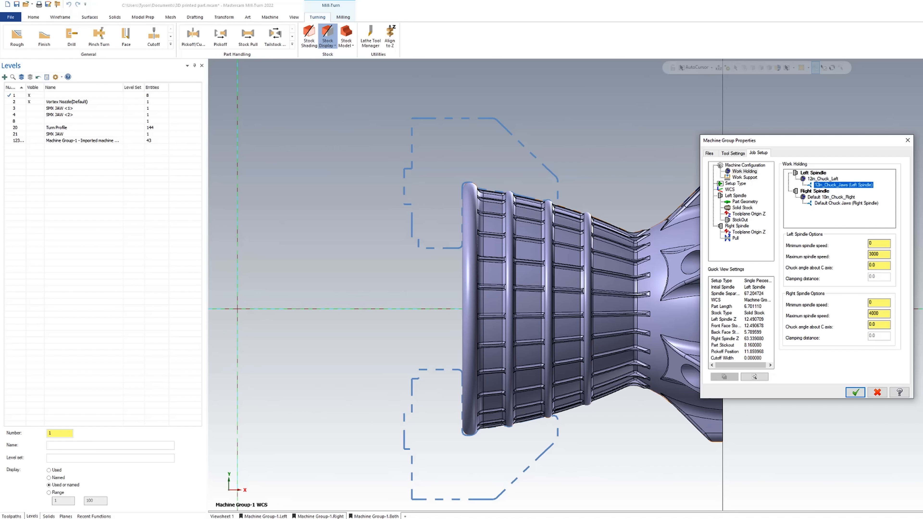
# - Show the left spindle stickout: 0.16 from the chuck face and 4.247 from the jaws
pyautogui.click(739, 220)
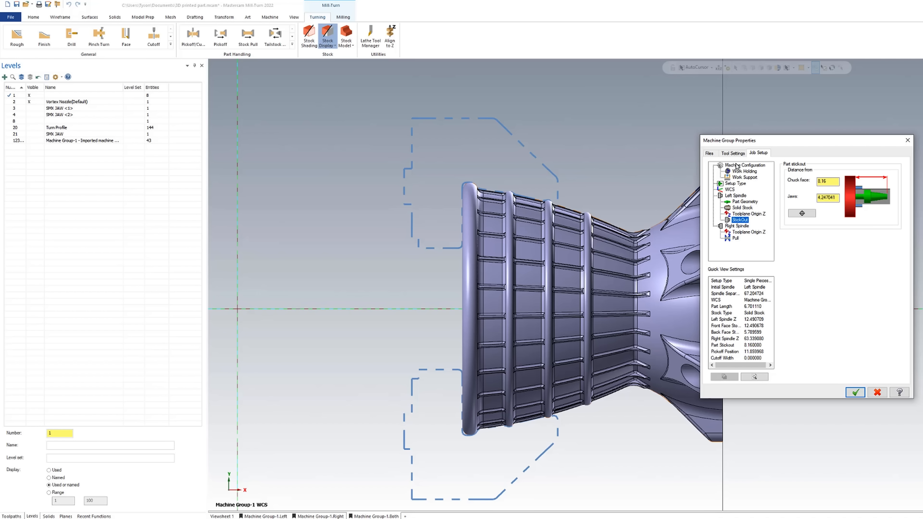